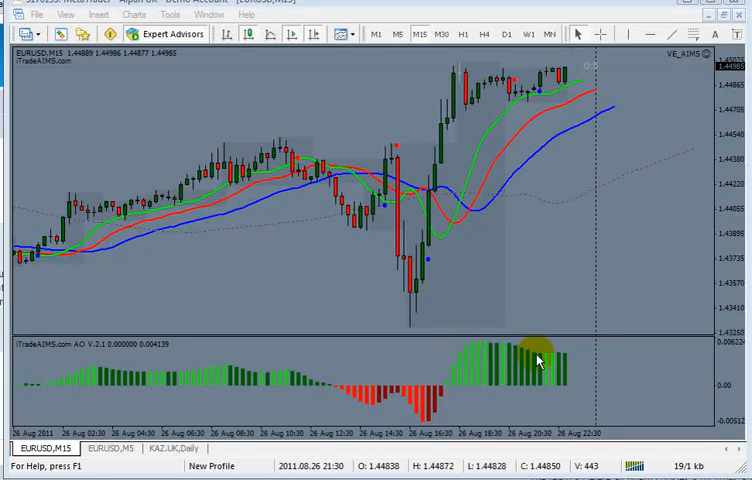
mouse_move(454, 280)
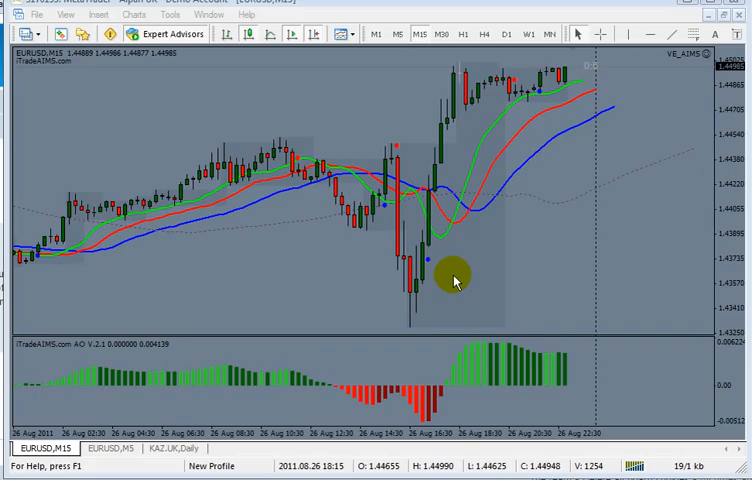
mouse_move(396, 268)
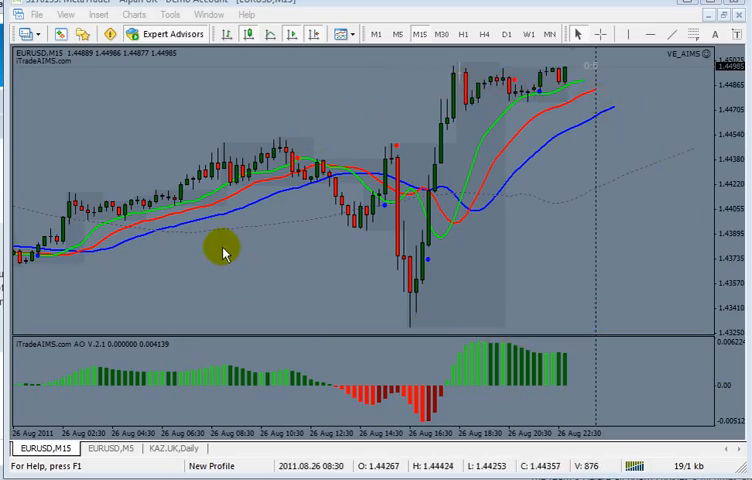
mouse_move(344, 114)
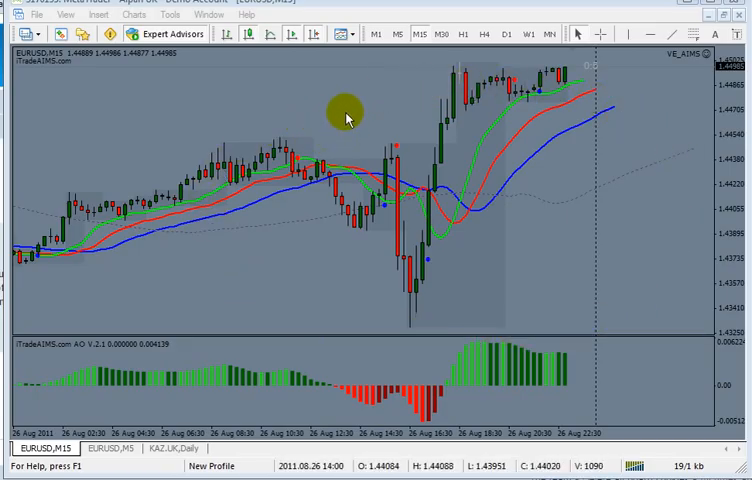
- Bring up the EURUSD M15 chart's context menu with the Save As Picture option
right_click(344, 114)
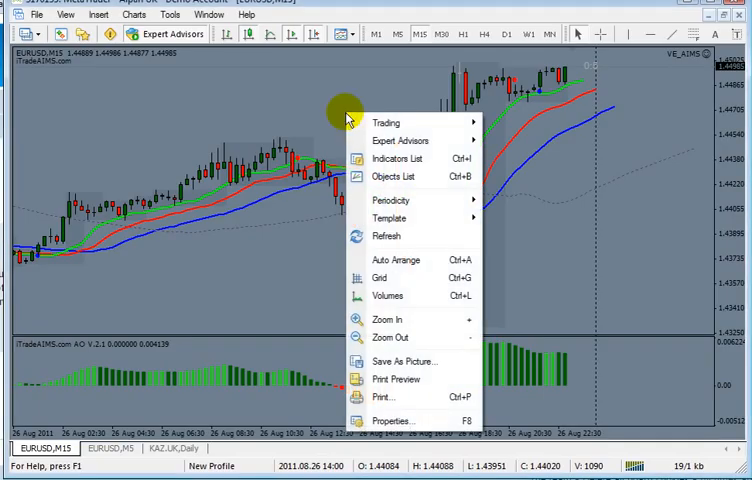
mouse_move(396, 320)
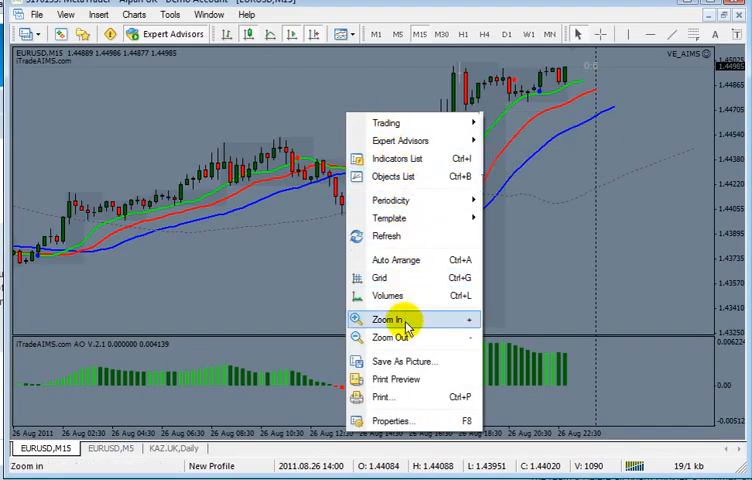
mouse_move(404, 360)
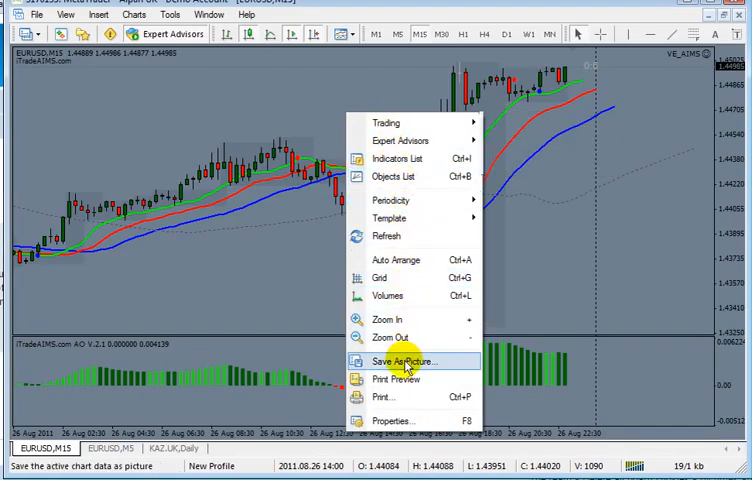
- Start Save As Picture and choose the active chart at a custom pixel size (800 by 600)
click(404, 360)
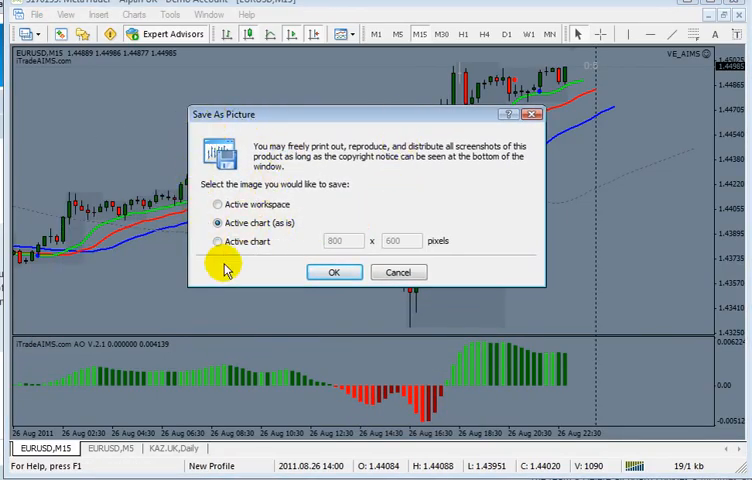
mouse_move(216, 206)
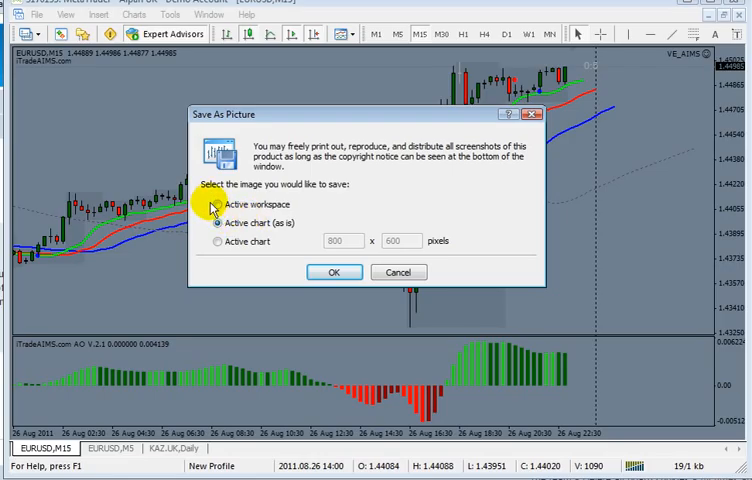
click(214, 204)
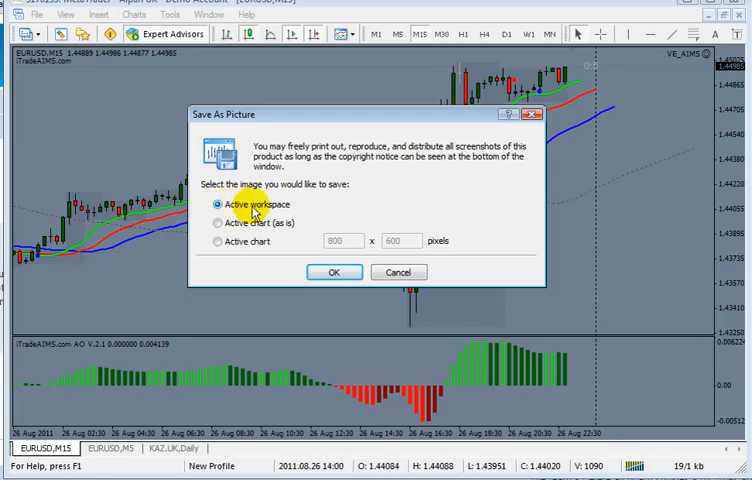
mouse_move(492, 210)
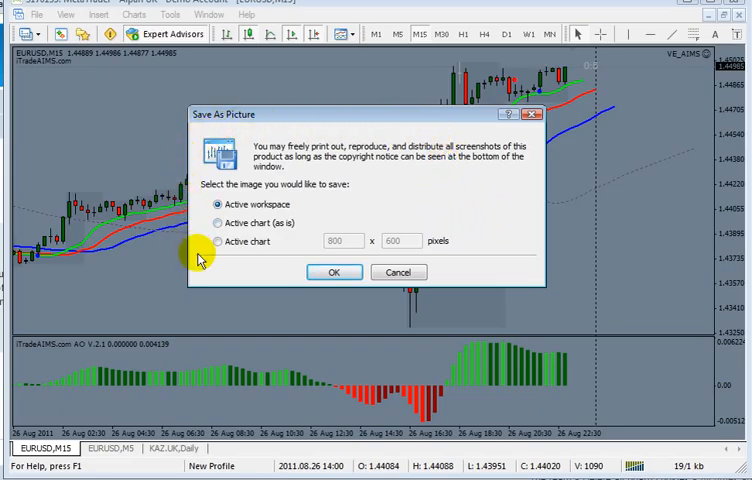
mouse_move(228, 192)
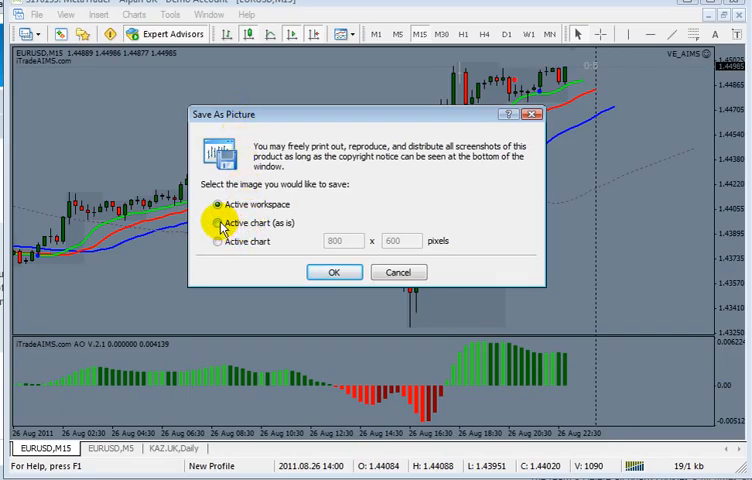
click(218, 222)
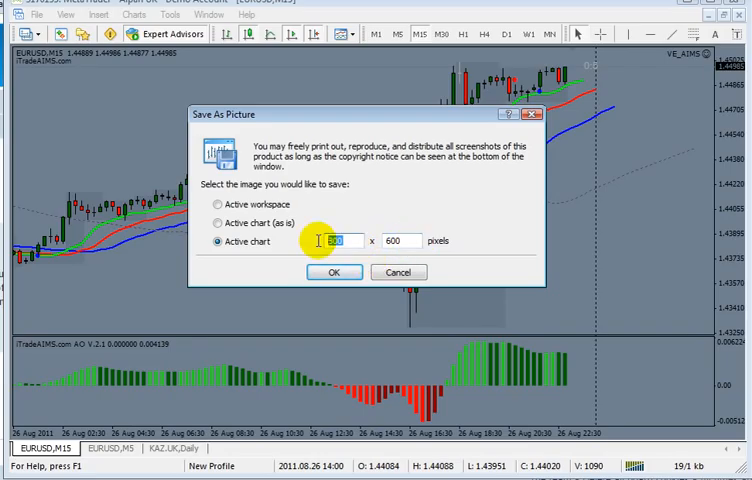
- Try a 1000-pixel width, then restore the picture size to 800 by 600 pixels
text(1000)
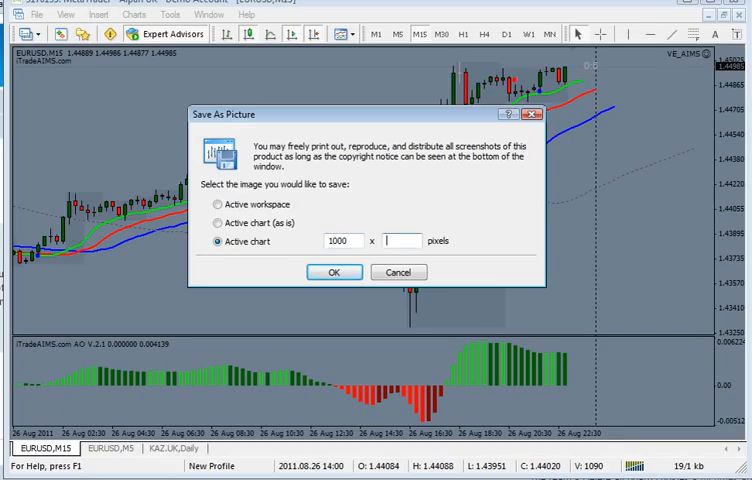
text(8)
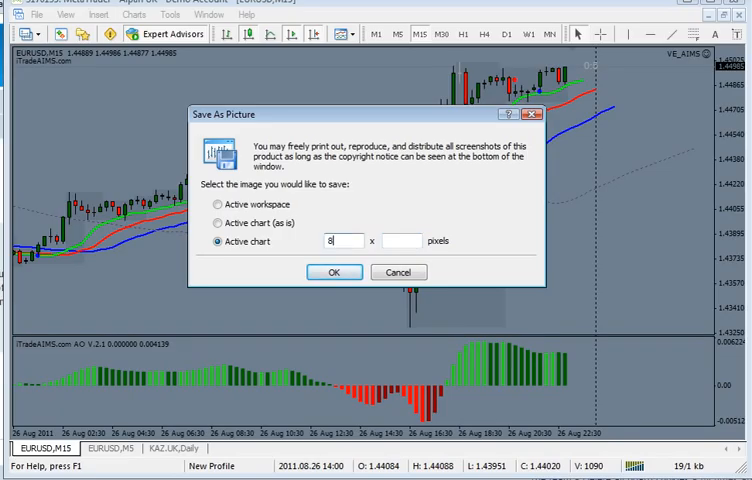
text(00)
click(402, 240)
text(600)
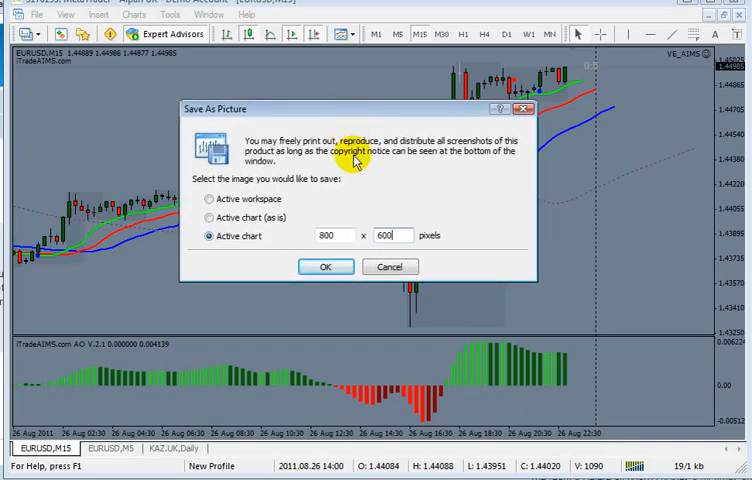
mouse_move(360, 160)
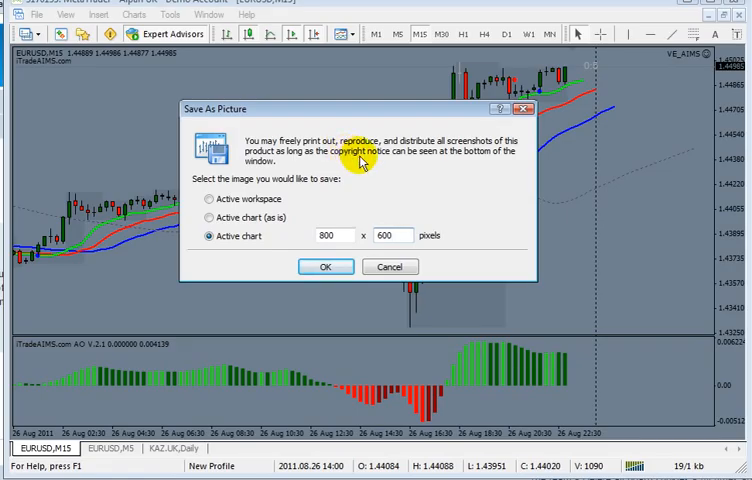
click(404, 228)
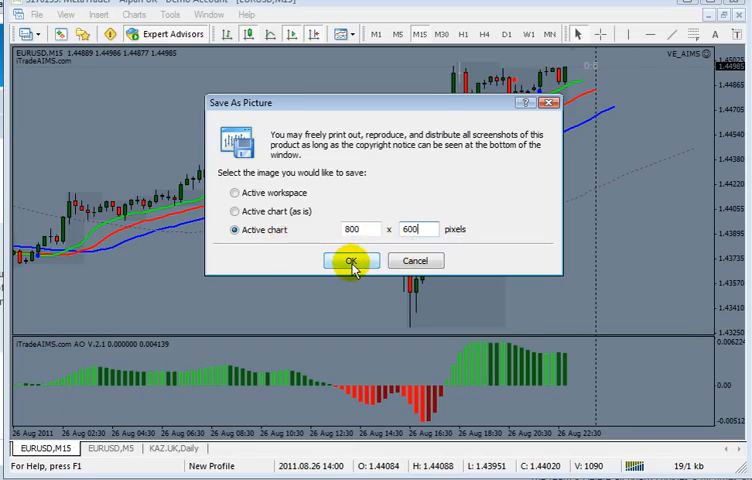
- Confirm the 800 by 600 settings and name the picture TEST in the Aug 2011 folder
click(338, 260)
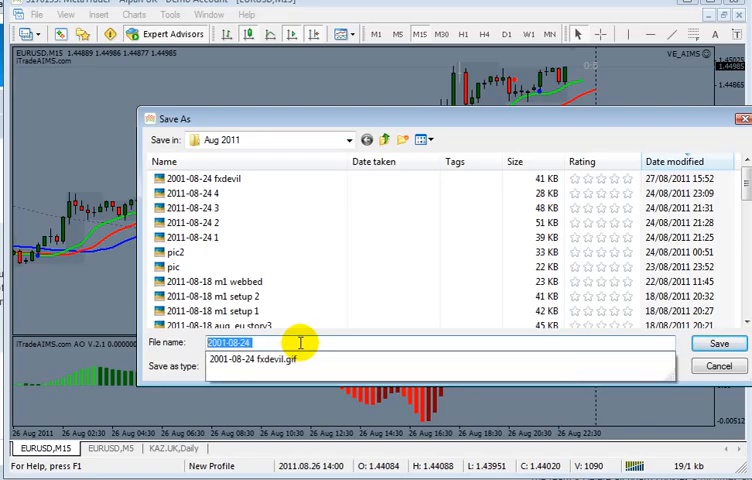
text(TEST)
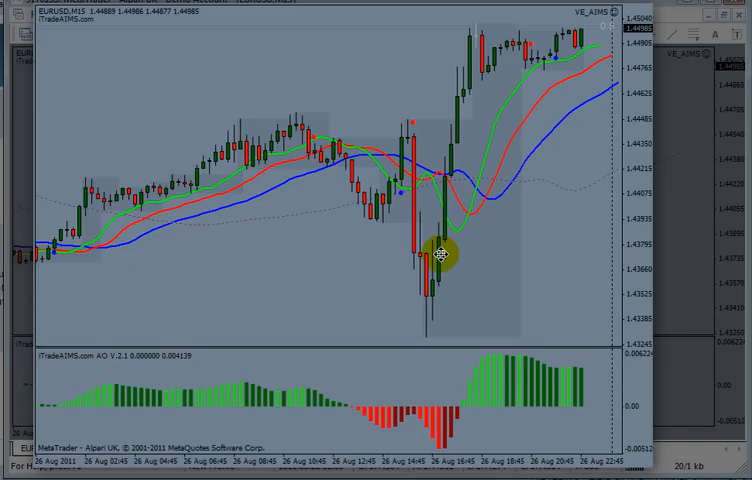
mouse_move(440, 222)
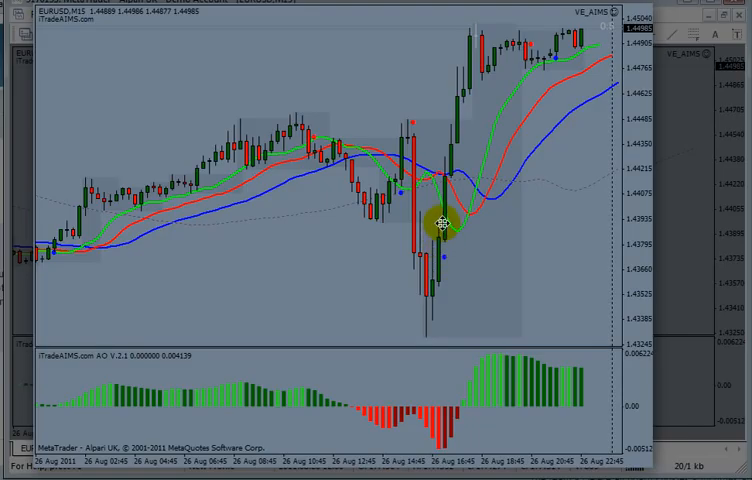